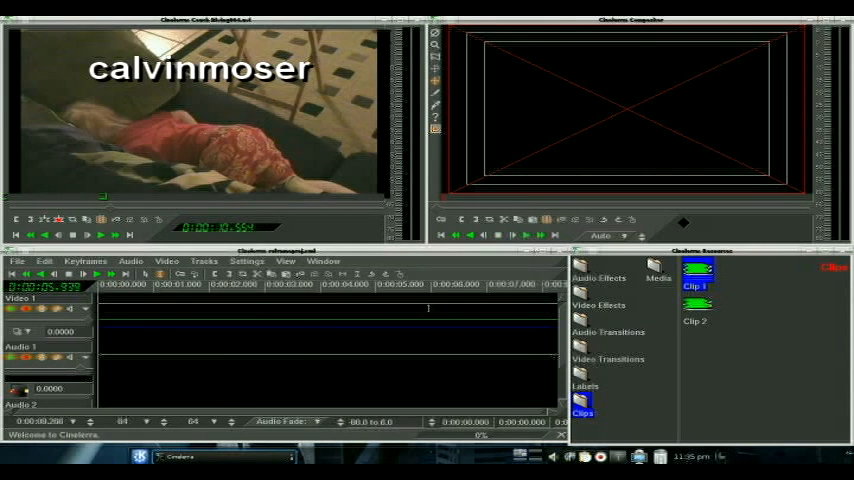
Place the Dancing on Grandpa005.avi clip on the timeline and play it back
type("Gurktheburp")
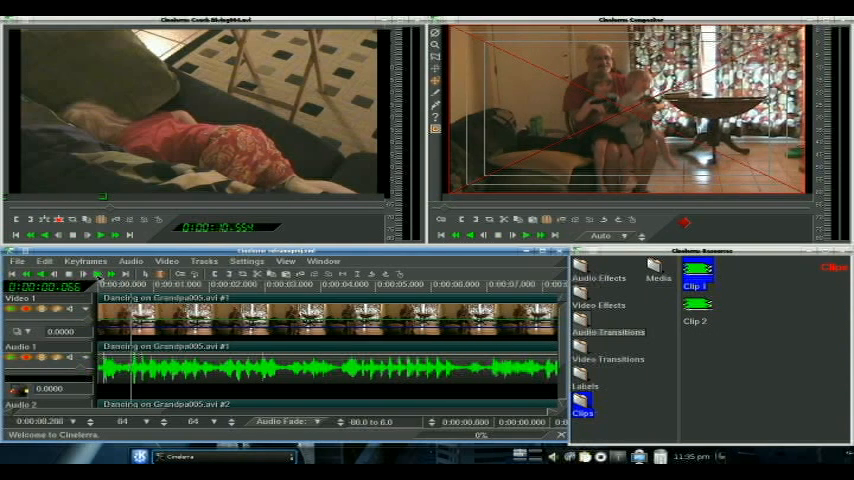
left_click(70, 274)
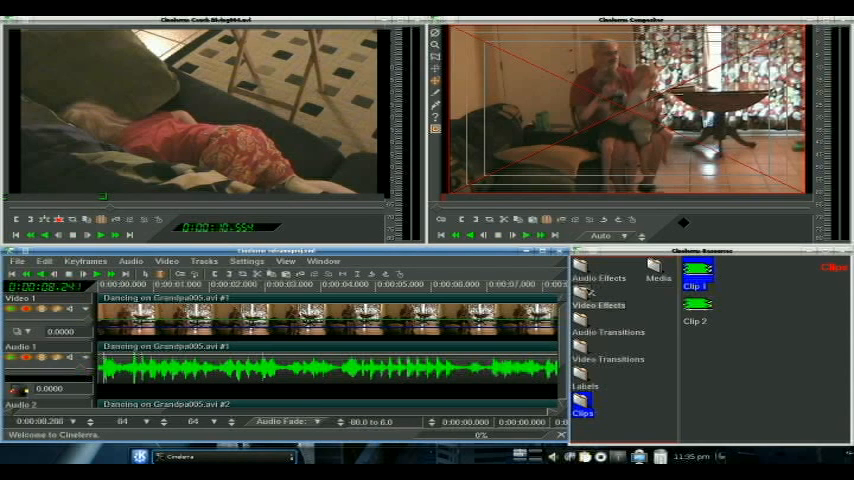
Attach the ReframeRT effect from Video Effects to the clip's video track
left_click(599, 305)
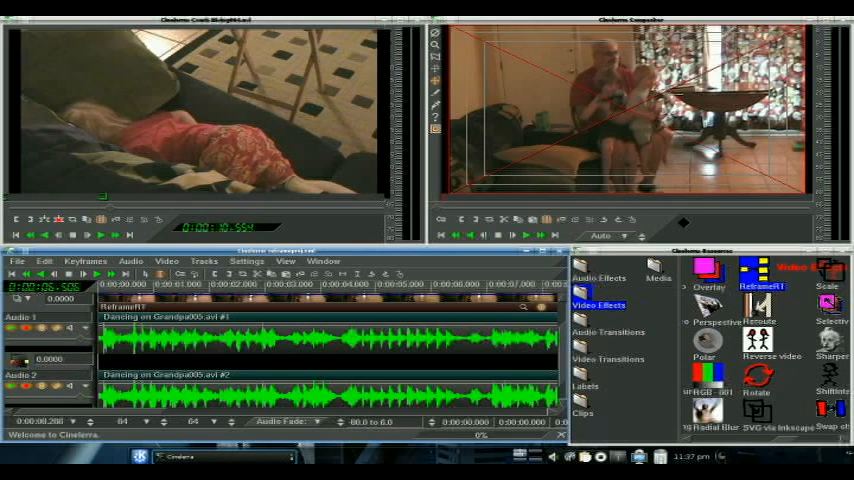
Open the ReframeRT settings and turn Scale to 0.50
left_click(600, 279)
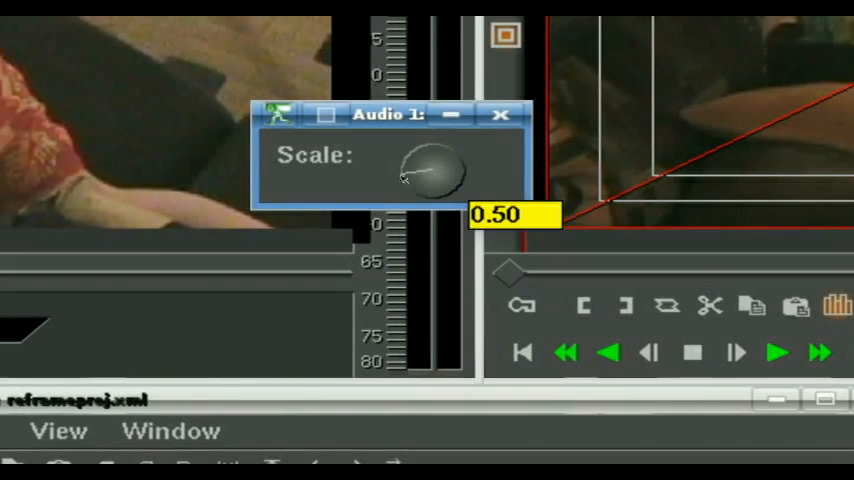
Lengthen the ReframeRT bar on the timeline and show the Audio Effects folder
left_click(501, 114)
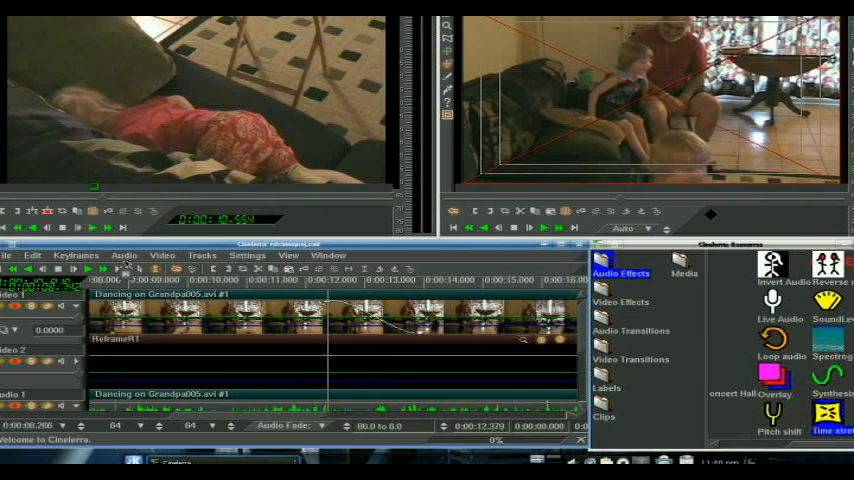
left_click(130, 261)
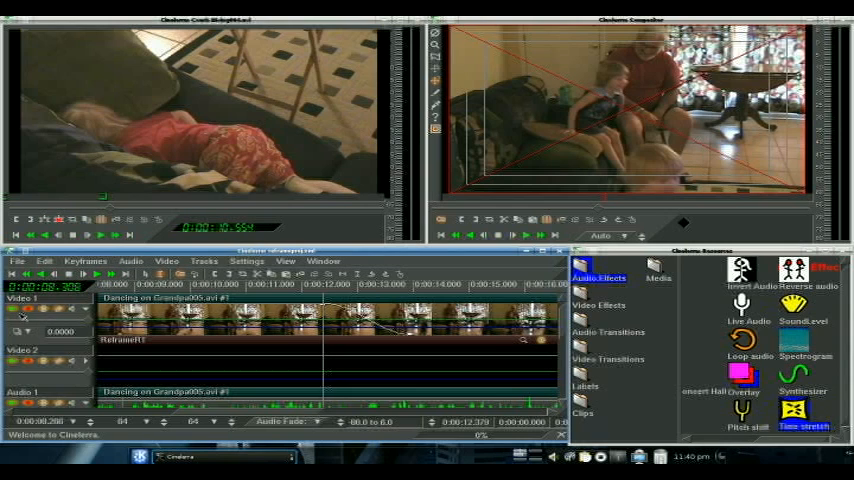
mouse_move(22, 318)
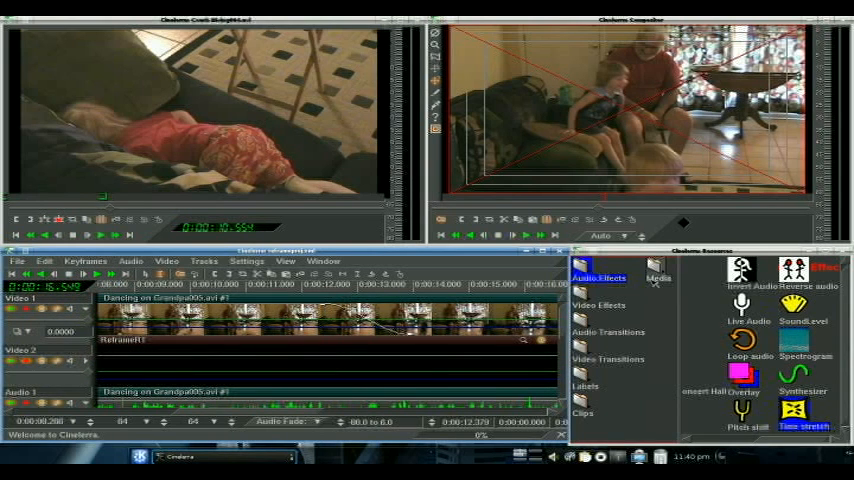
left_click(582, 413)
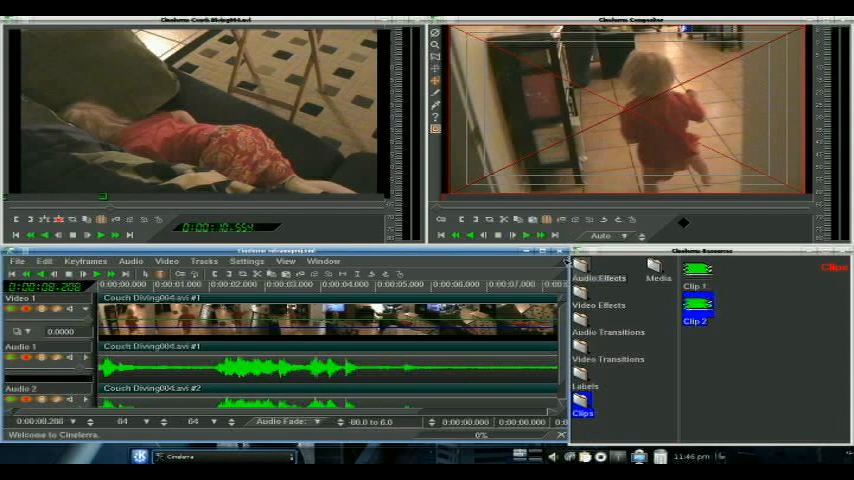
Attach ReframeRT to Couch Diving004.avi on the Video 1 track
left_click(600, 305)
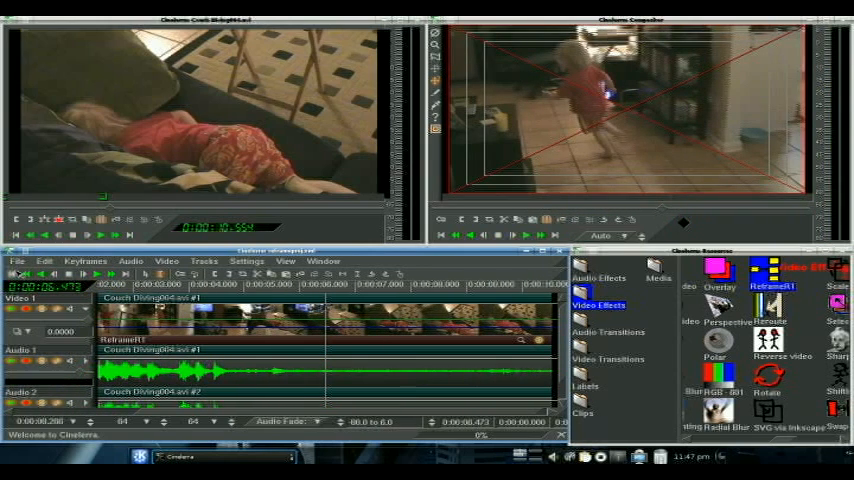
mouse_move(28, 274)
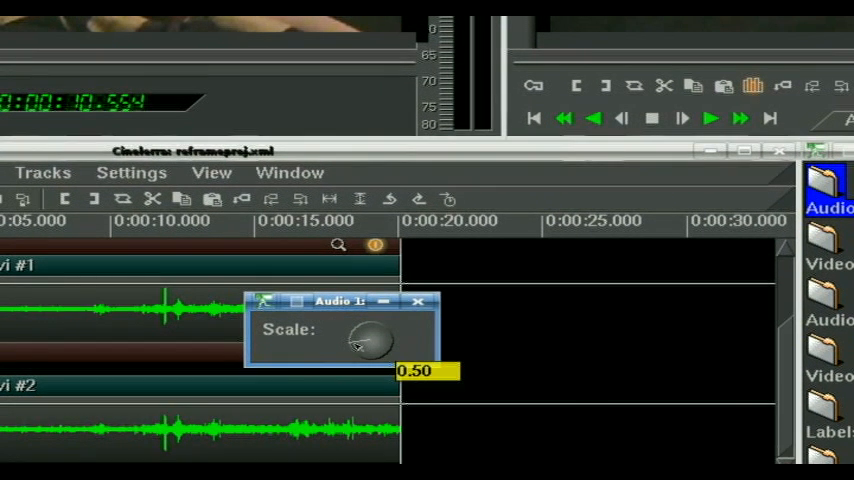
Turn the Time Stretch Scale knob from 0.50 up to 1.99
left_click_drag(365, 345, 375, 335)
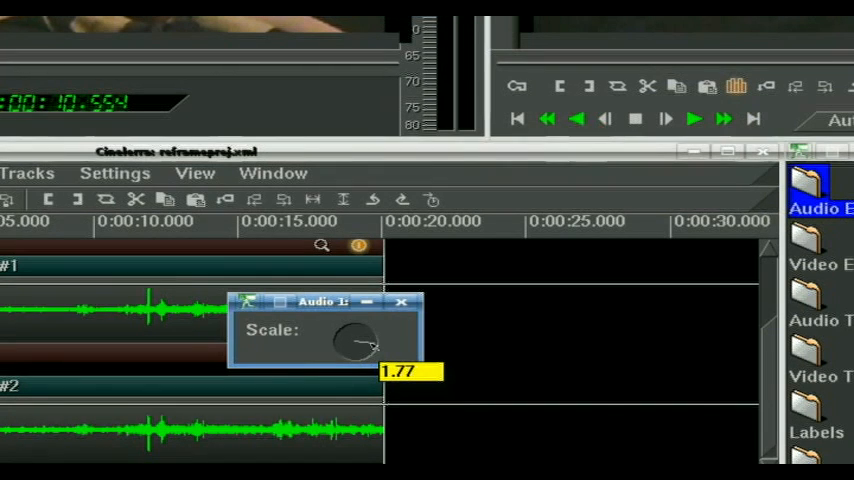
left_click_drag(360, 340, 370, 330)
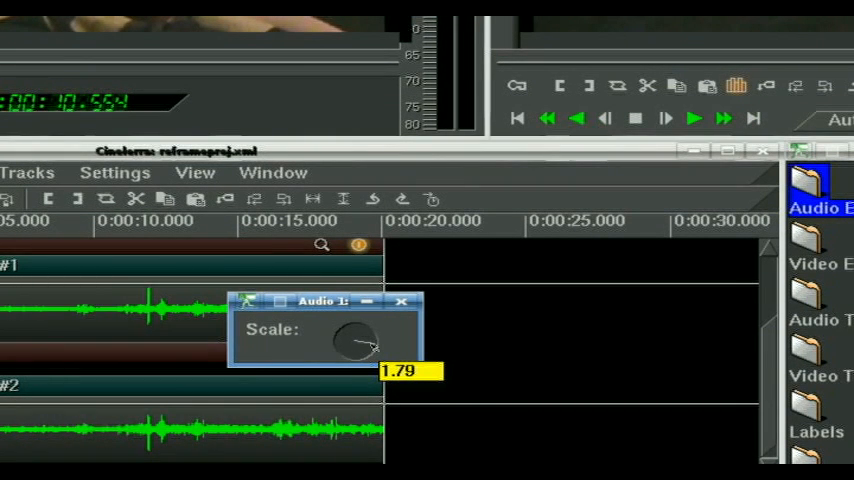
left_click_drag(360, 340, 375, 348)
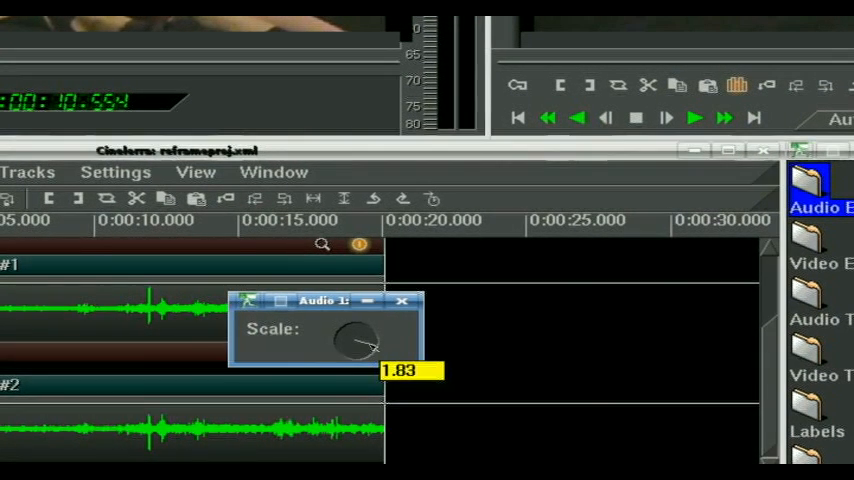
left_click_drag(355, 340, 365, 345)
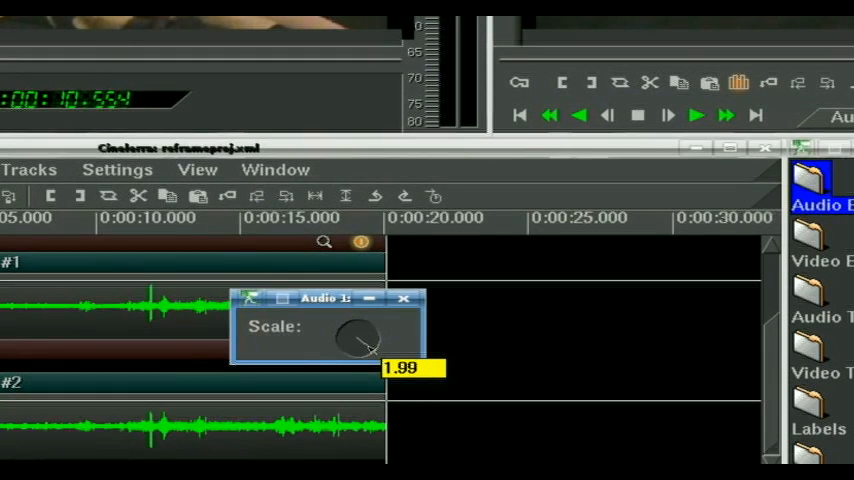